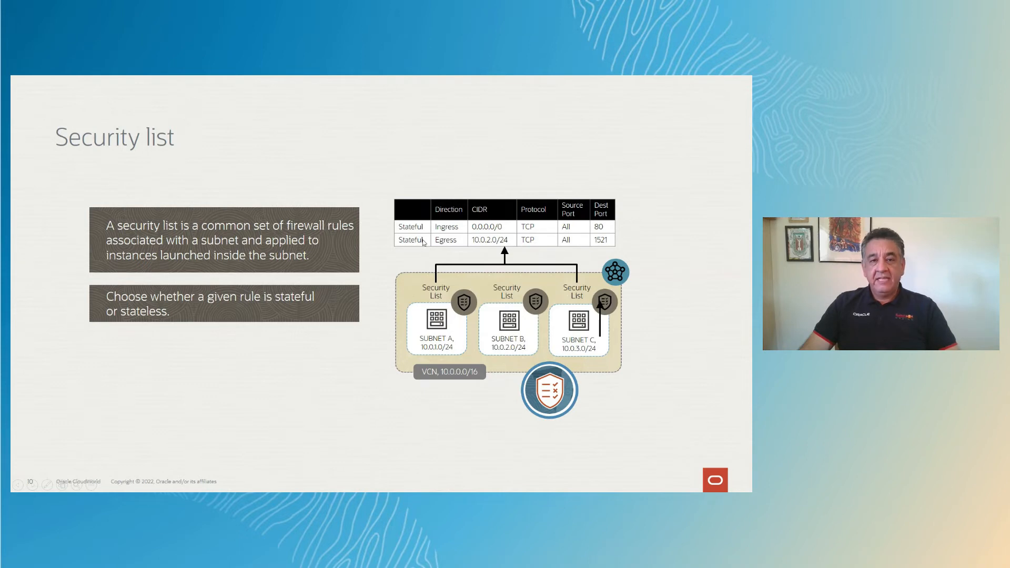
key(Right)
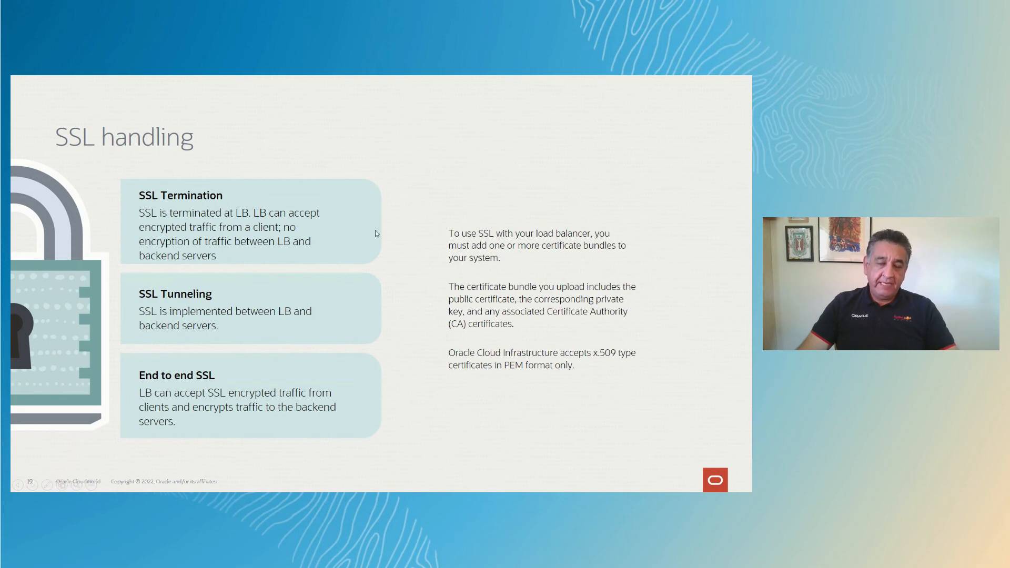
mouse_move(393, 195)
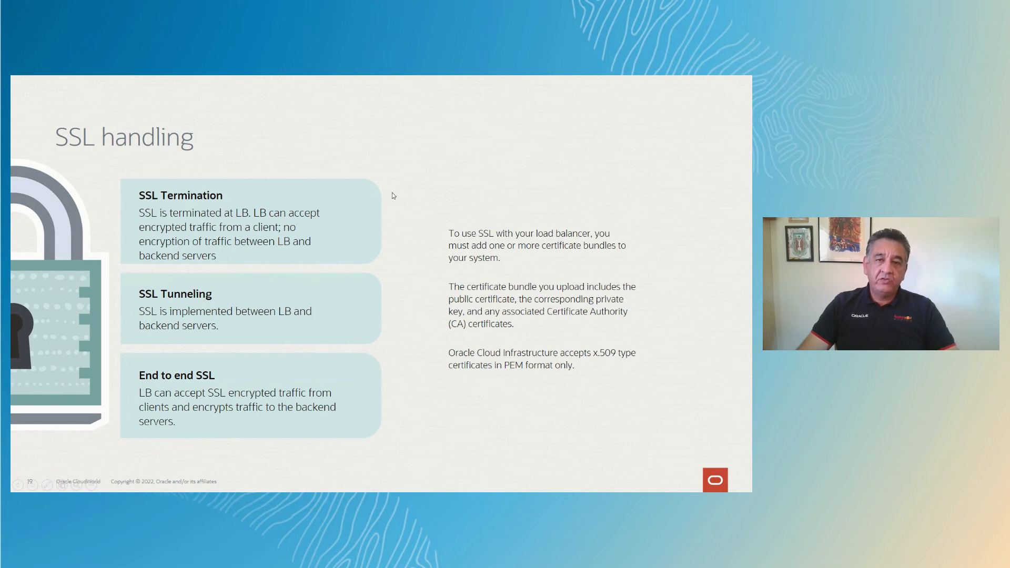